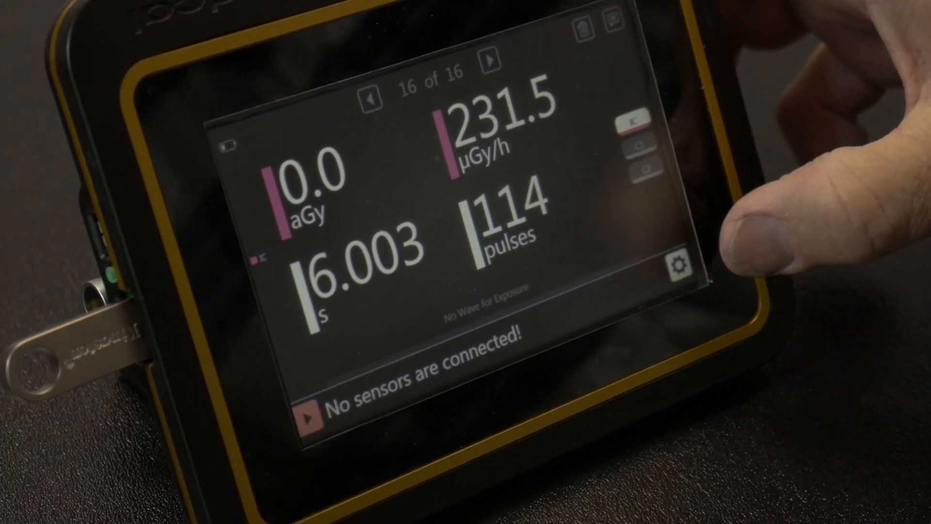
Export the Measurement History to the USB drive from the System settings
{"action": "left_click", "coordinate": [677, 265]}
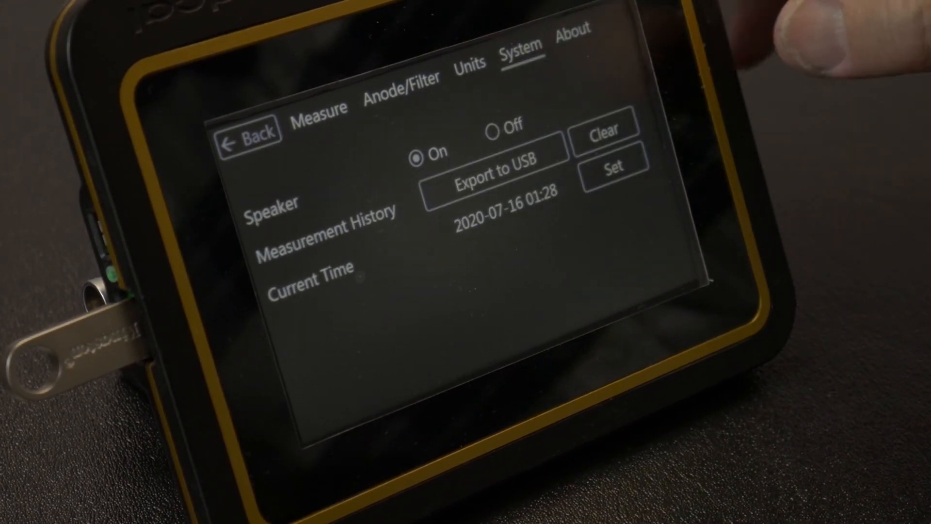
{"action": "left_click", "coordinate": [493, 179]}
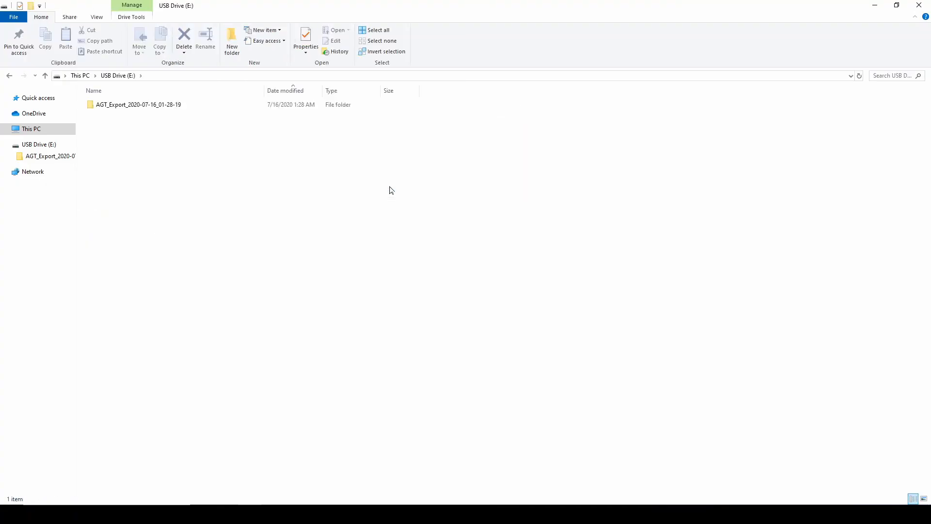
Open 00001_2020-06-29_22-36-42.agx from the AGT_Export folder on USB Drive (E:) in Accu-Gold 2
{"action": "left_click", "coordinate": [138, 105]}
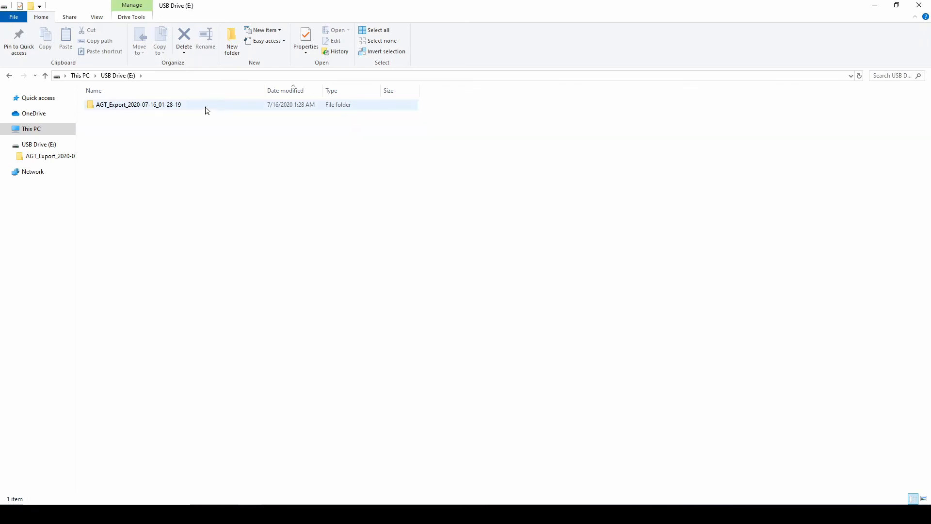
{"action": "double_click", "coordinate": [139, 105]}
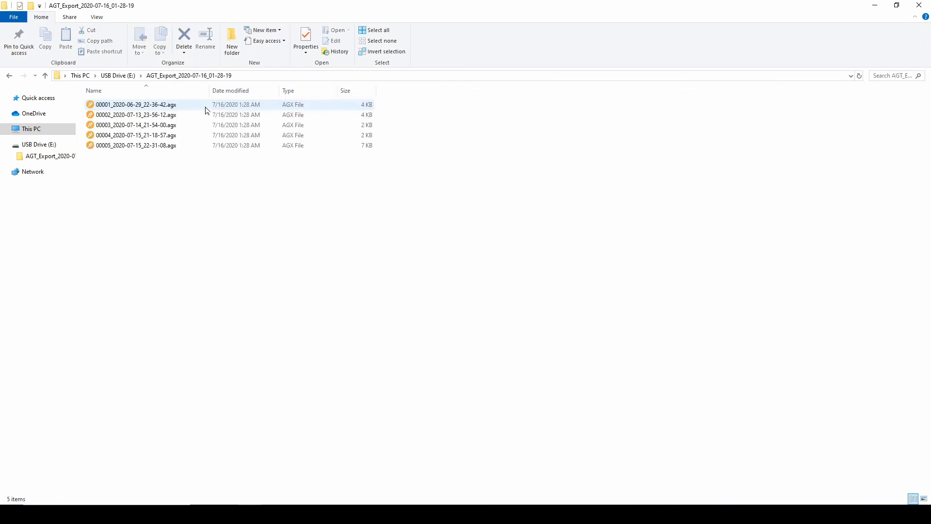
{"action": "left_click", "coordinate": [136, 105]}
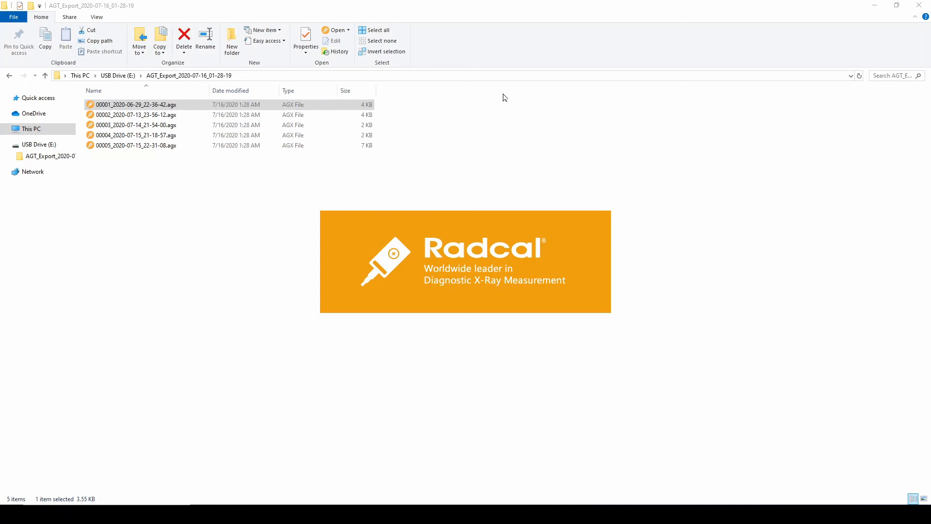
{"action": "double_click", "coordinate": [136, 105]}
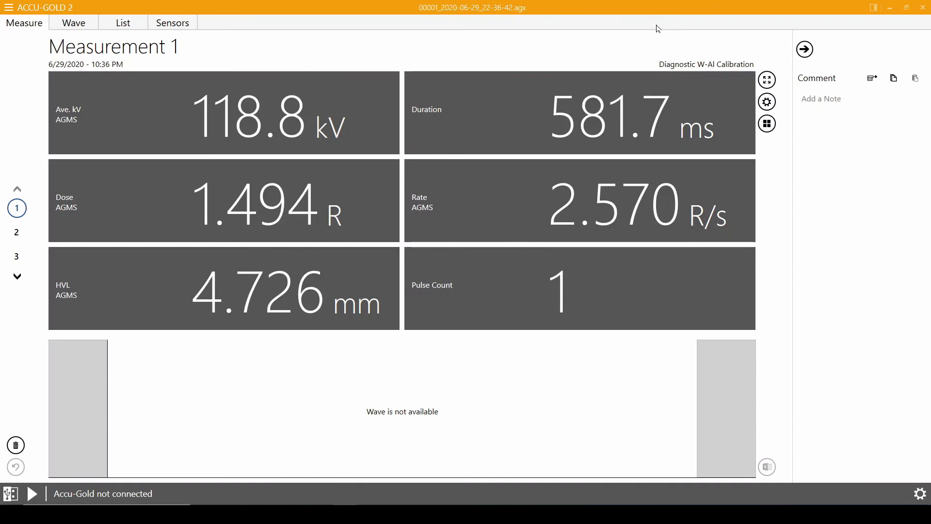
{"action": "mouse_move", "coordinate": [600, 34]}
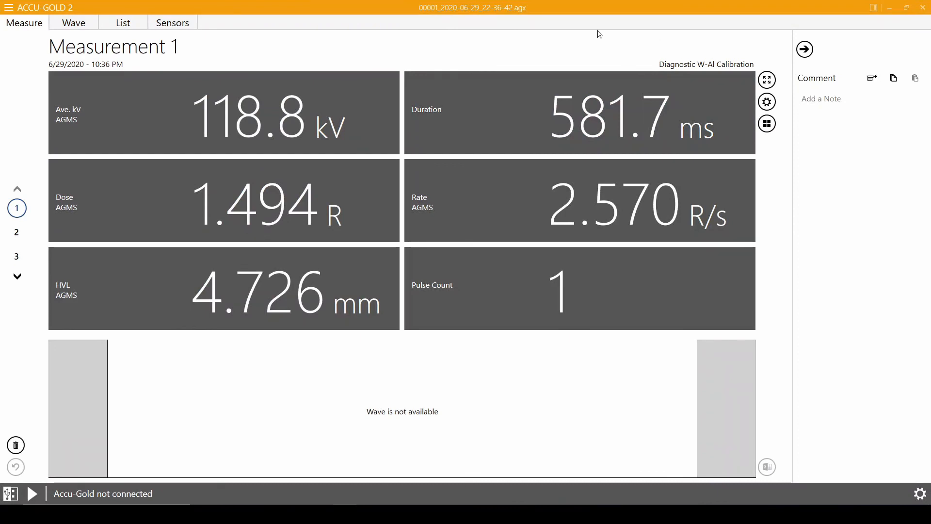
Send all three June 29 measurements from the List view into a new Excel workbook
{"action": "left_click", "coordinate": [122, 23]}
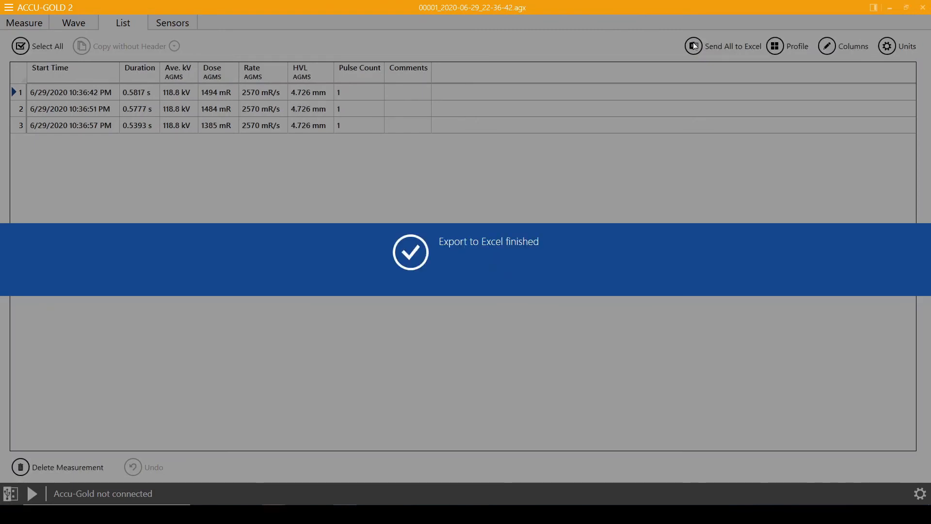
{"action": "left_click", "coordinate": [693, 45]}
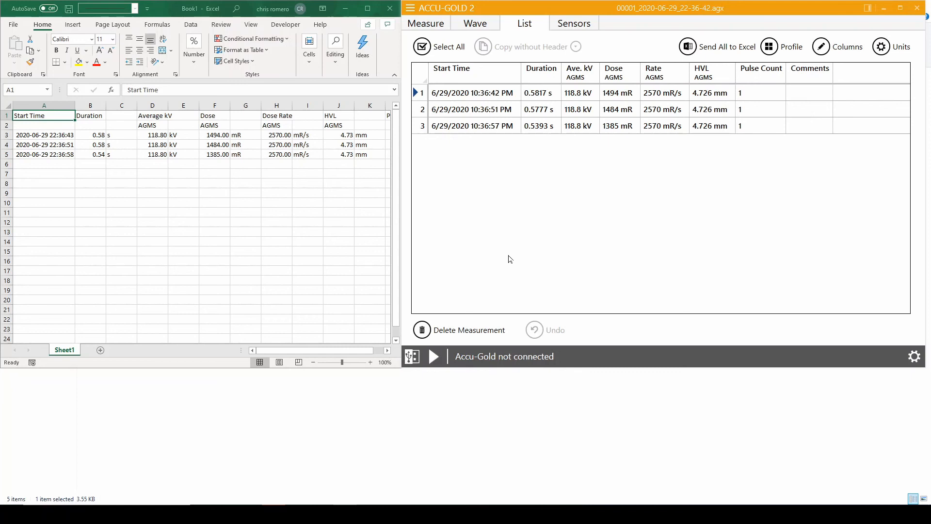
{"action": "mouse_move", "coordinate": [513, 262]}
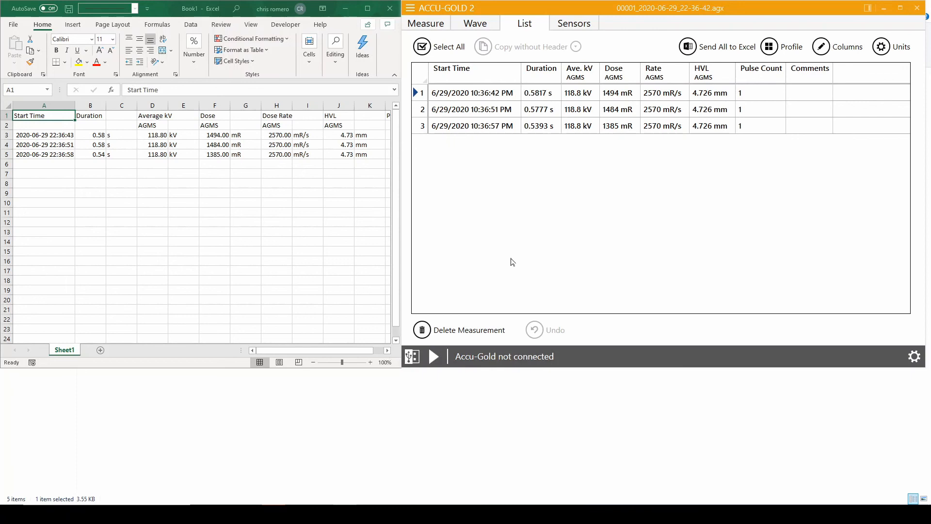
{"action": "mouse_move", "coordinate": [516, 25]}
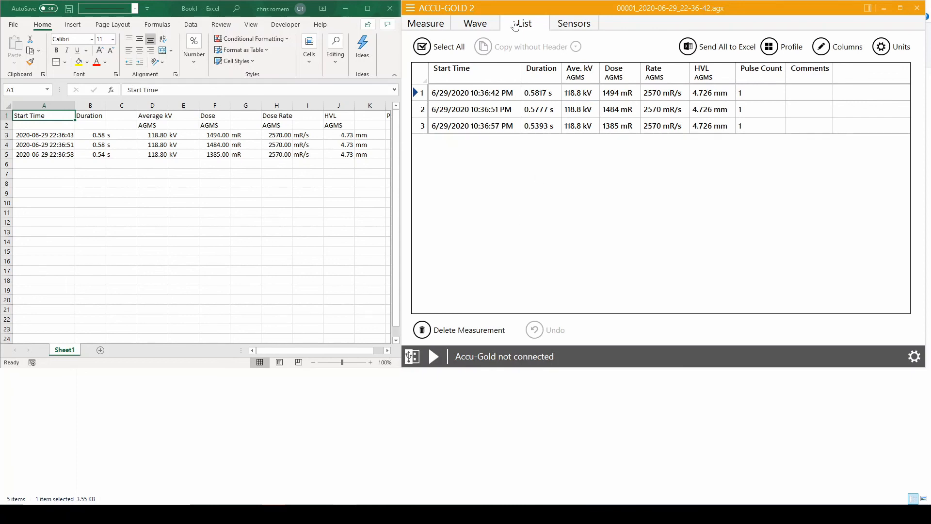
Copy Measurement 1's individual readings, including Dose, from the Measure view into Excel cells A7–A11
{"action": "left_click", "coordinate": [425, 23]}
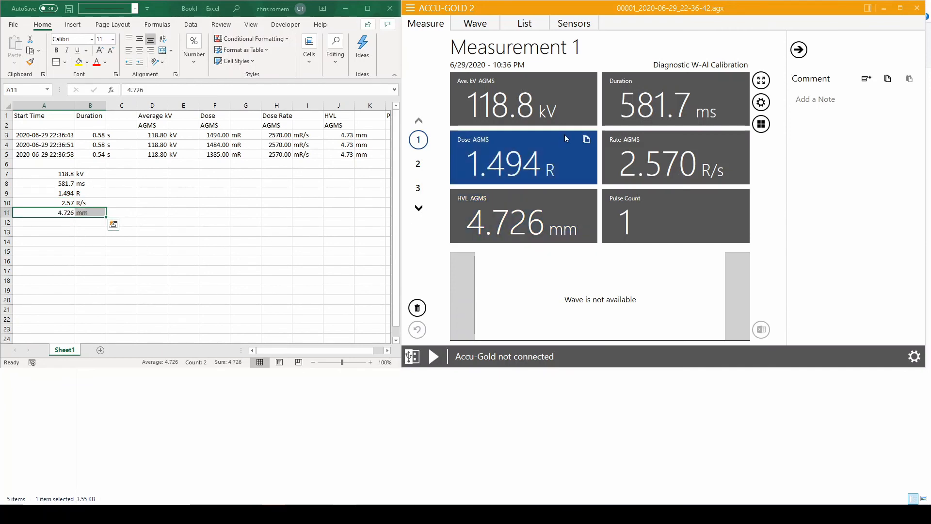
{"action": "left_click", "coordinate": [586, 140]}
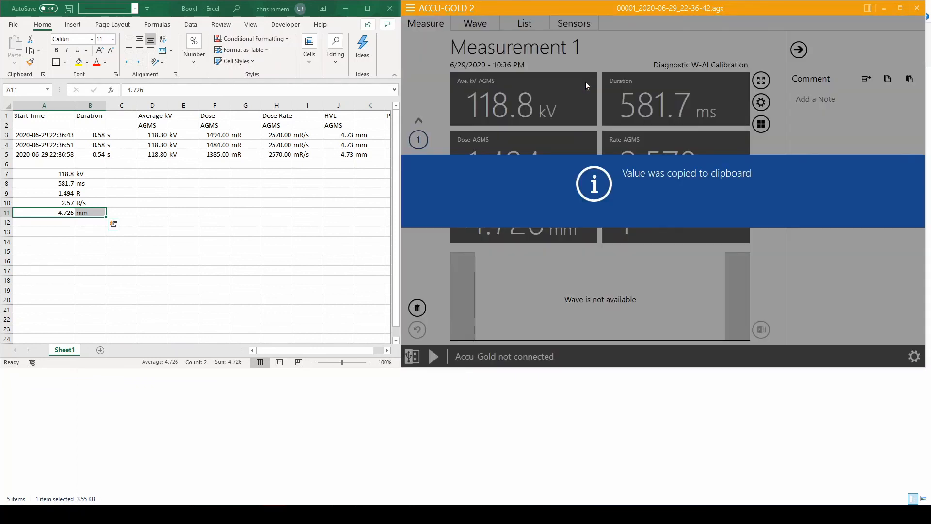